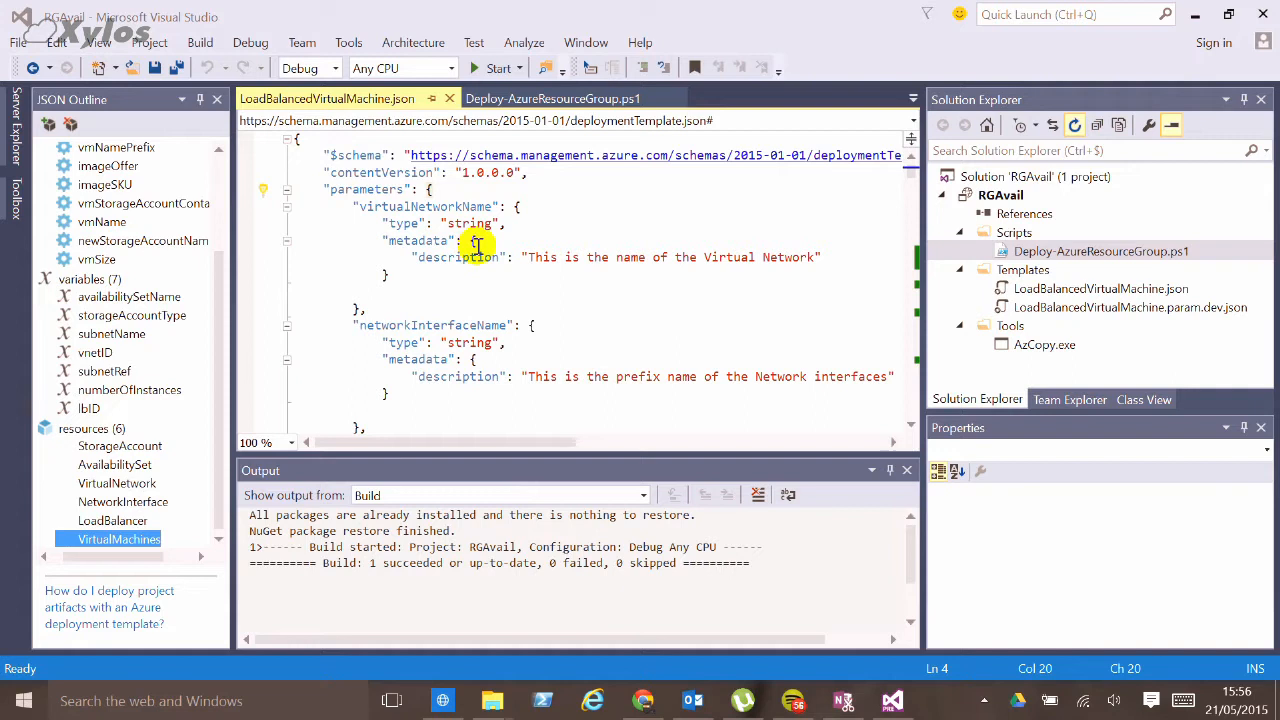
{"action": "mouse_move", "coordinate": [265, 290]}
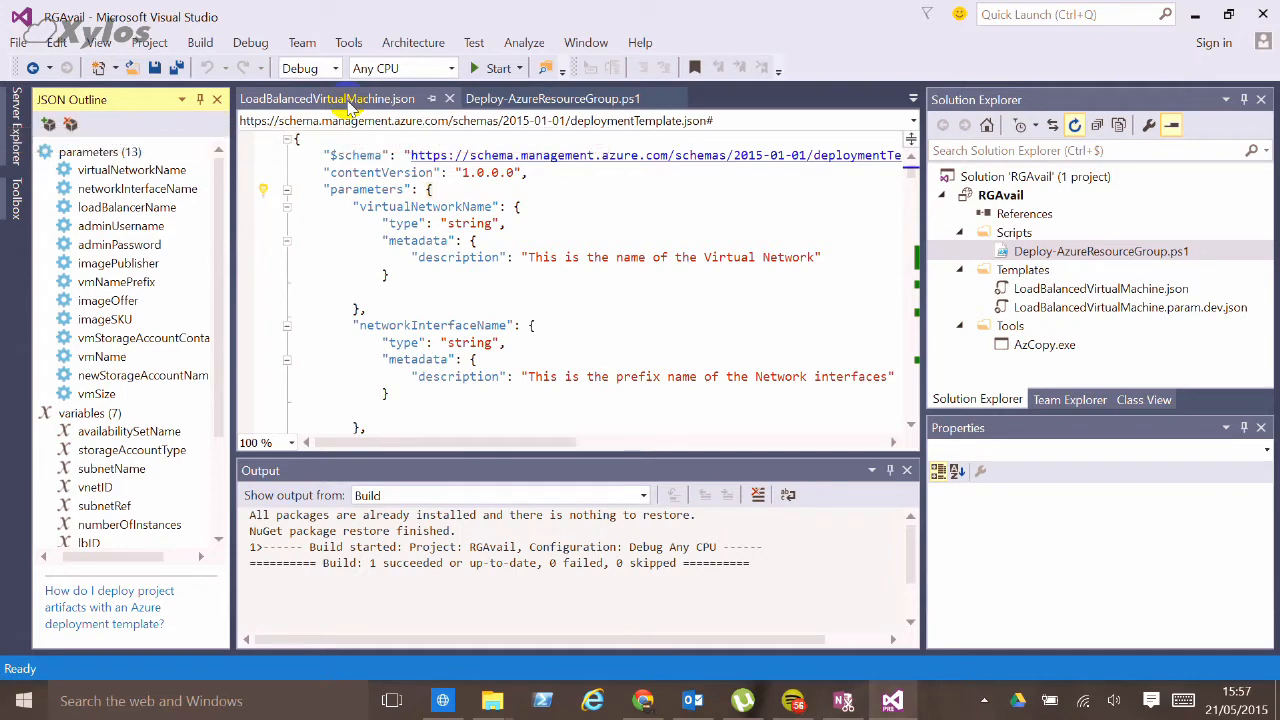
{"action": "mouse_move", "coordinate": [365, 140]}
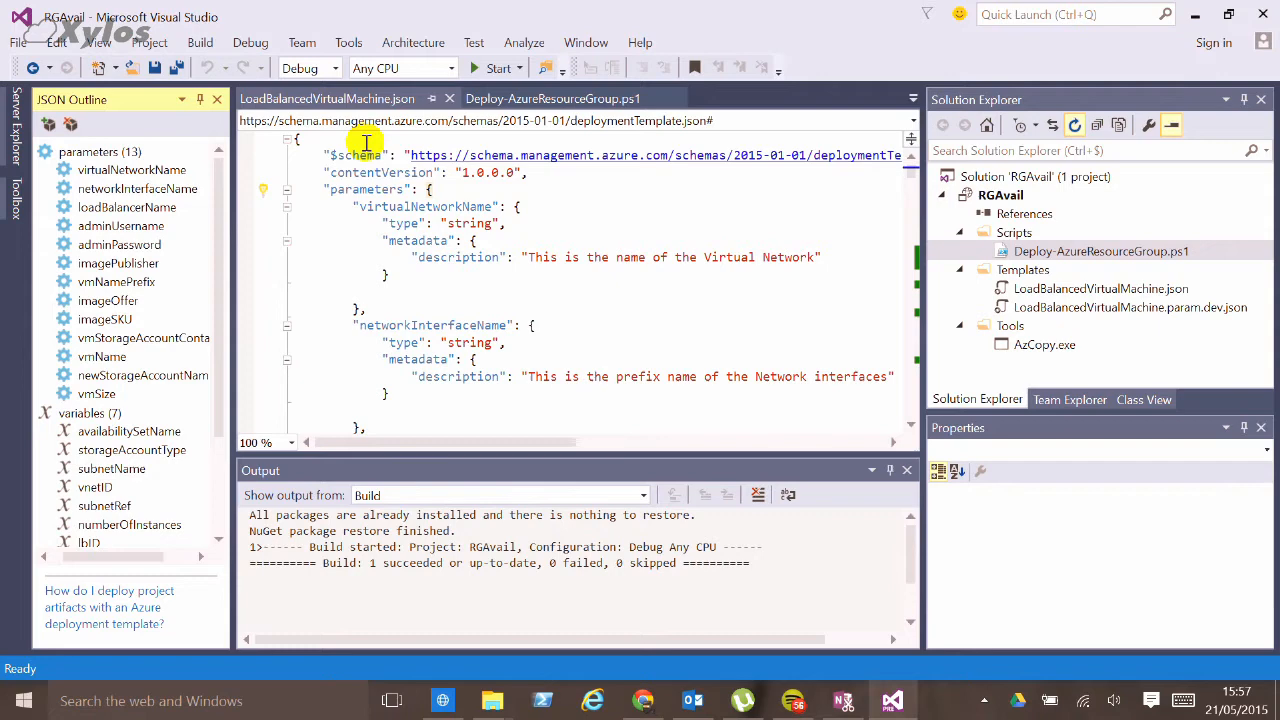
{"action": "mouse_move", "coordinate": [223, 216]}
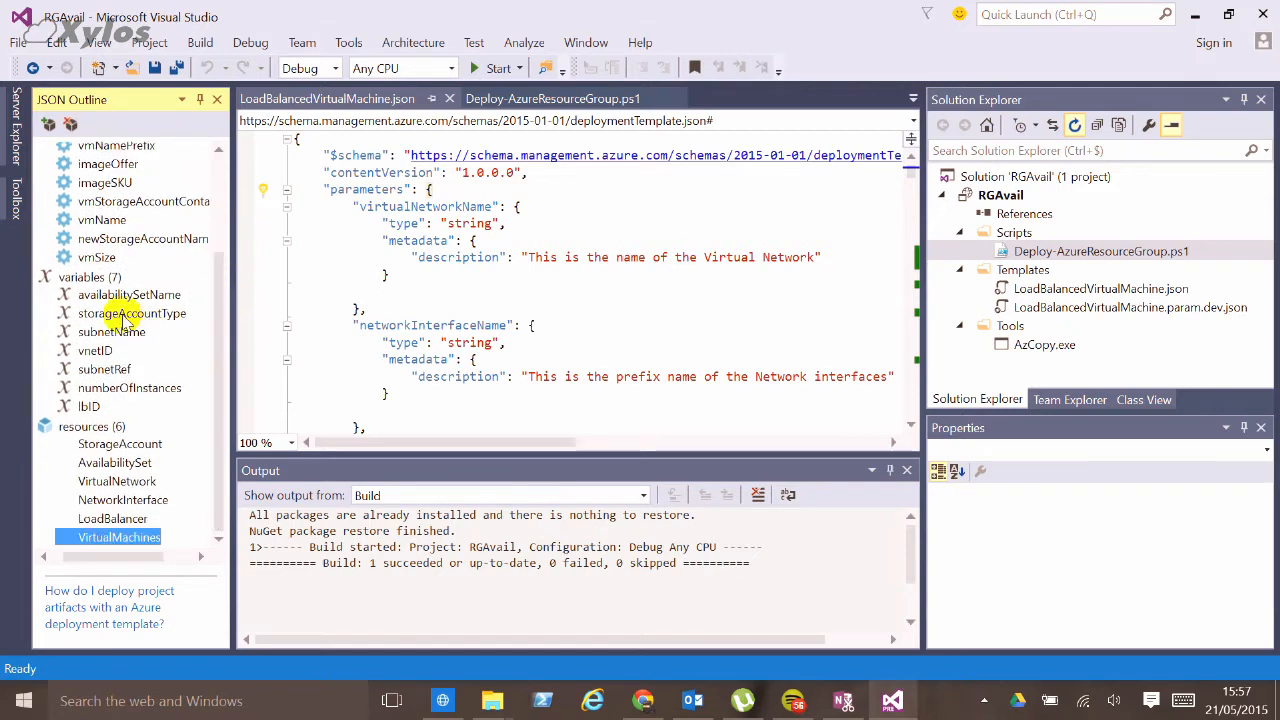
Step: Jump to the availabilitySetName variable in the template's JSON Outline
{"action": "left_click", "coordinate": [128, 294]}
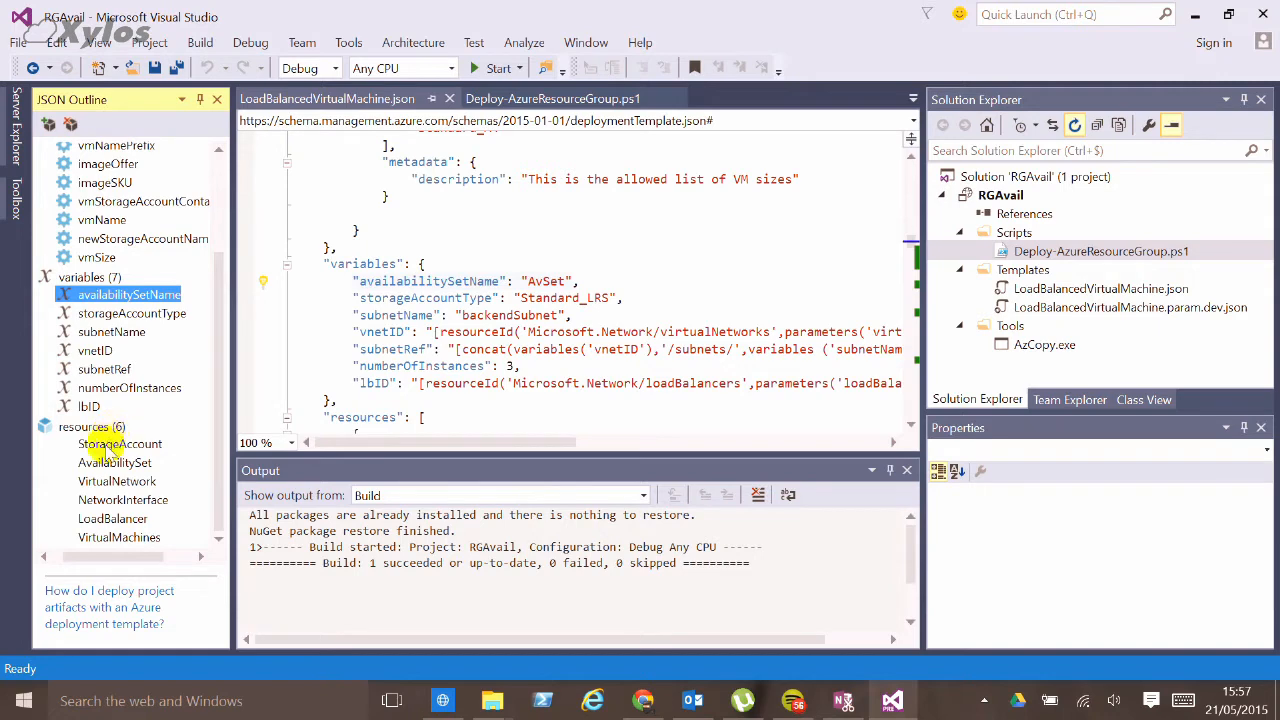
{"action": "mouse_move", "coordinate": [120, 443]}
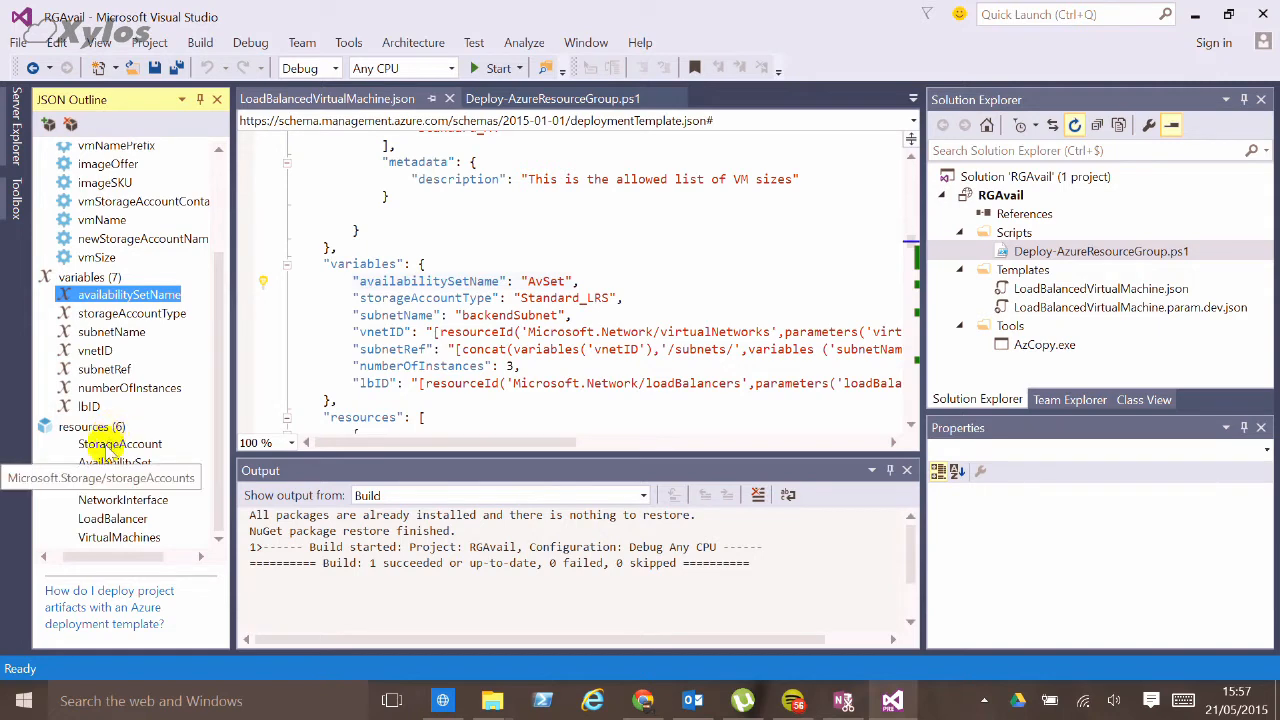
{"action": "mouse_move", "coordinate": [115, 462]}
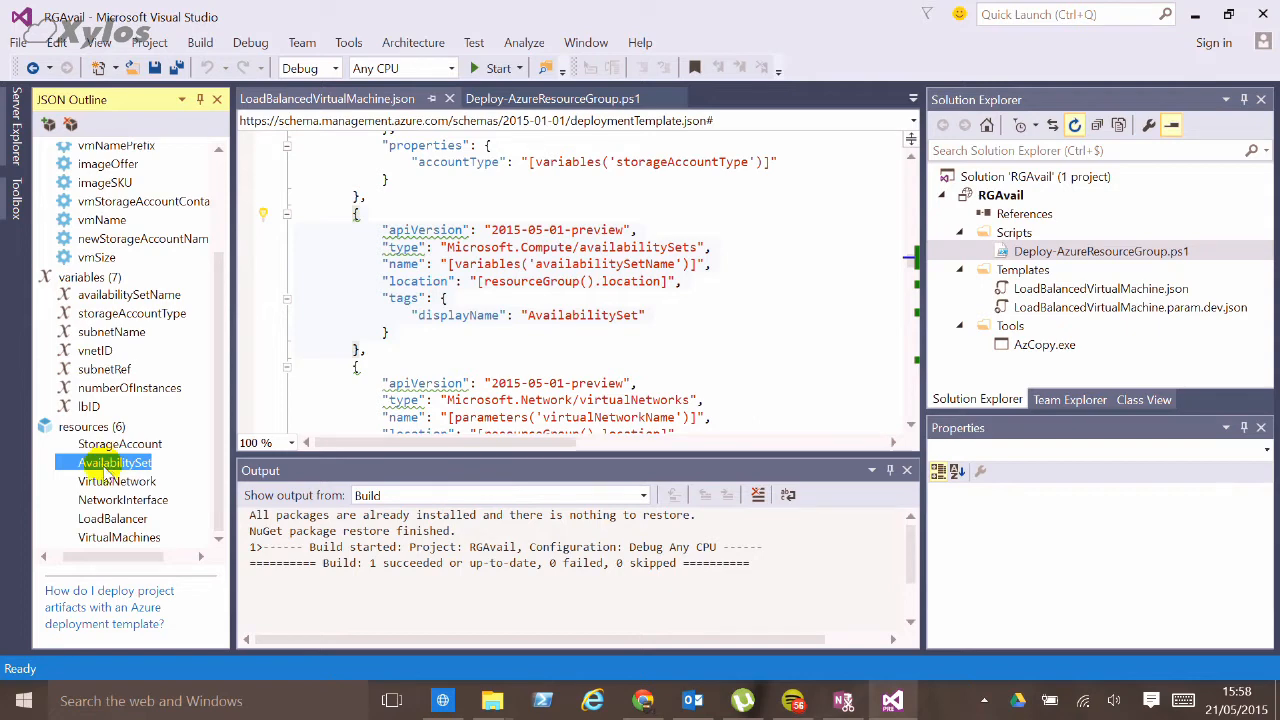
{"action": "mouse_move", "coordinate": [123, 499]}
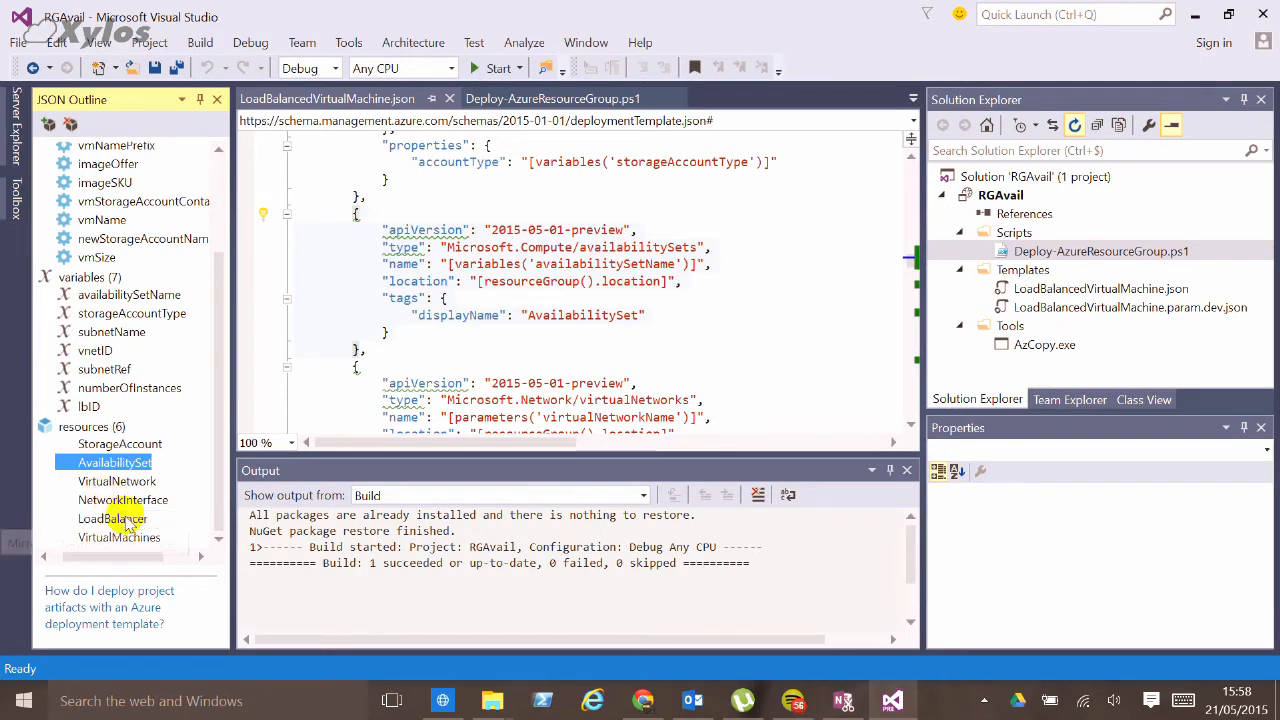
{"action": "mouse_move", "coordinate": [119, 537]}
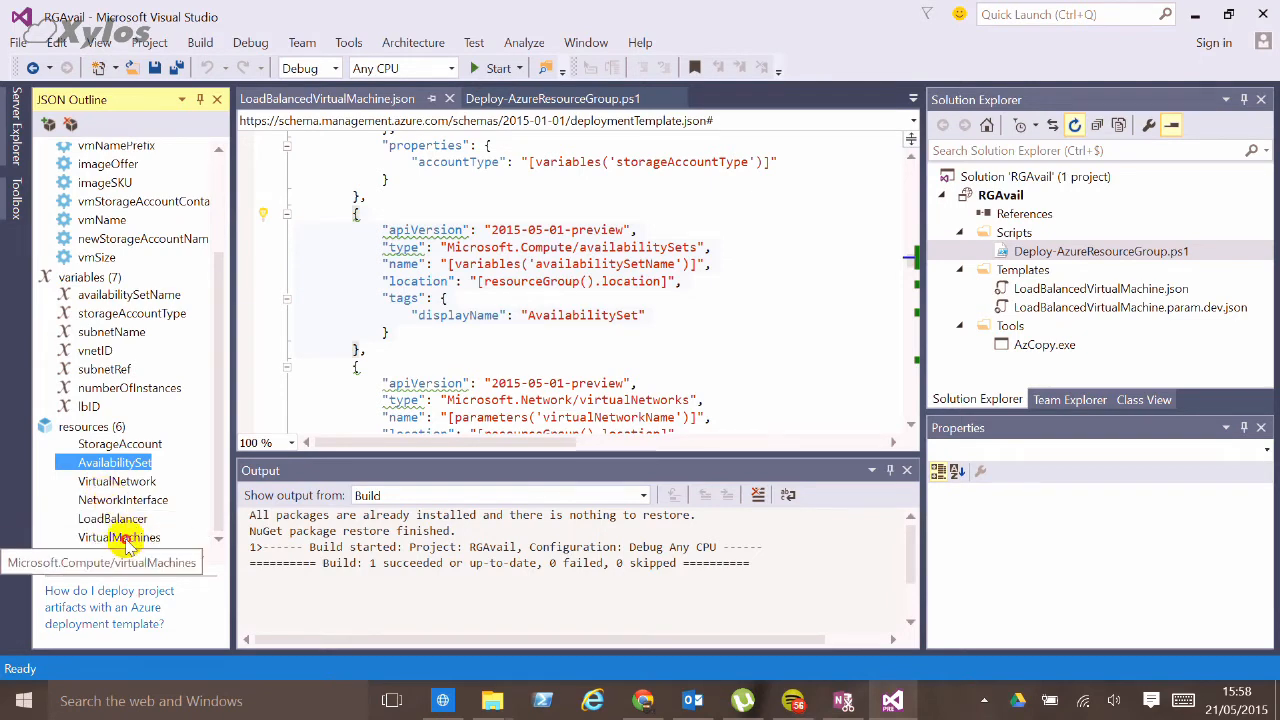
Step: Jump to the VirtualMachines resource to show its copy loop and dependencies
{"action": "left_click", "coordinate": [119, 537]}
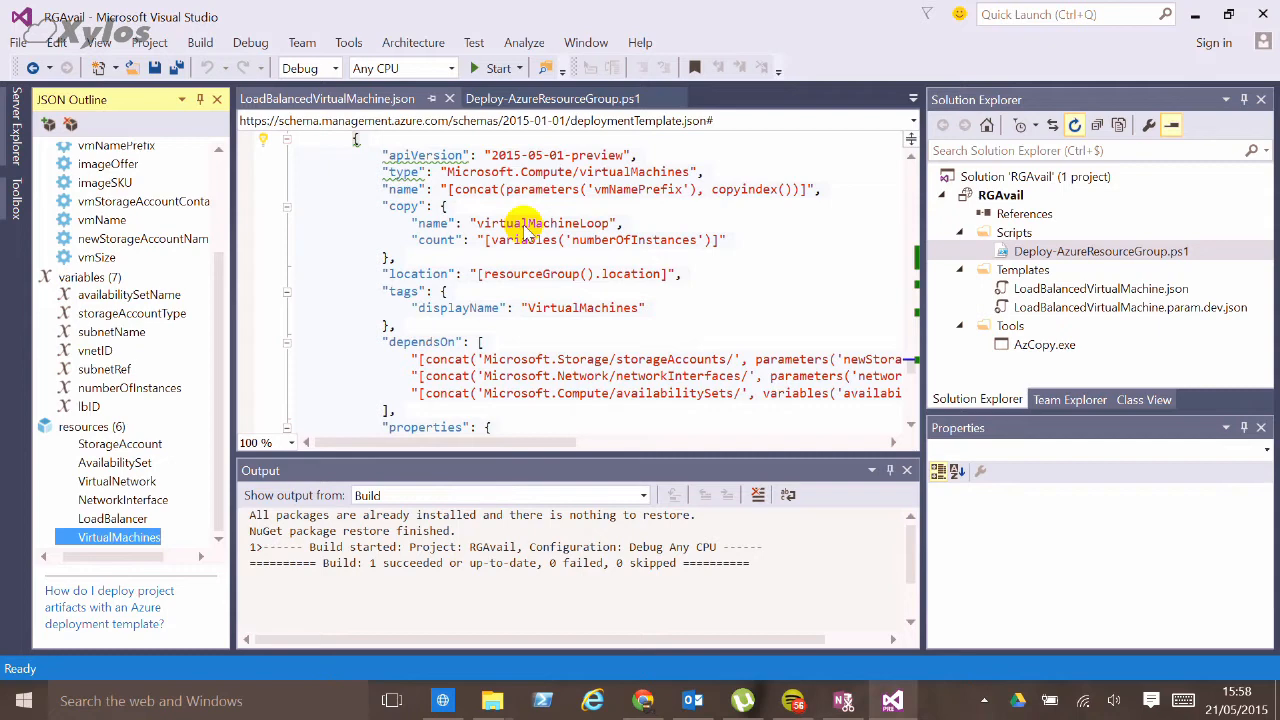
{"action": "mouse_move", "coordinate": [605, 248]}
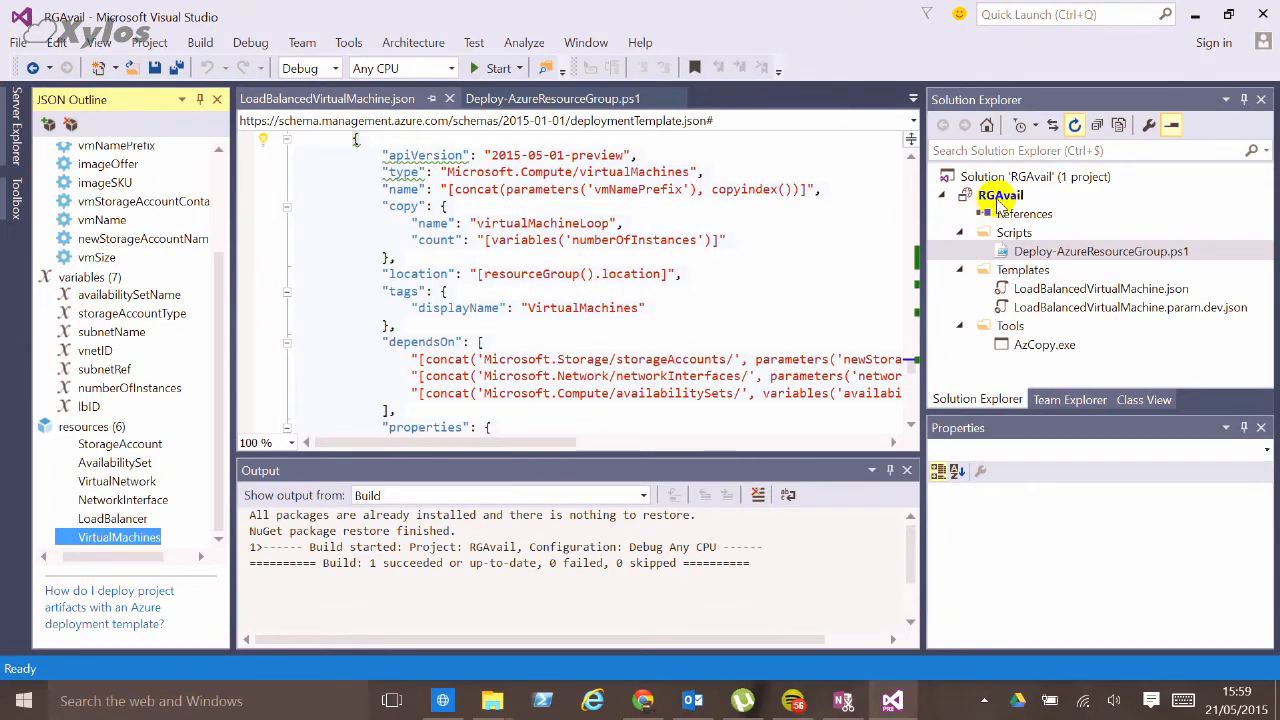
{"action": "right_click", "coordinate": [1000, 194]}
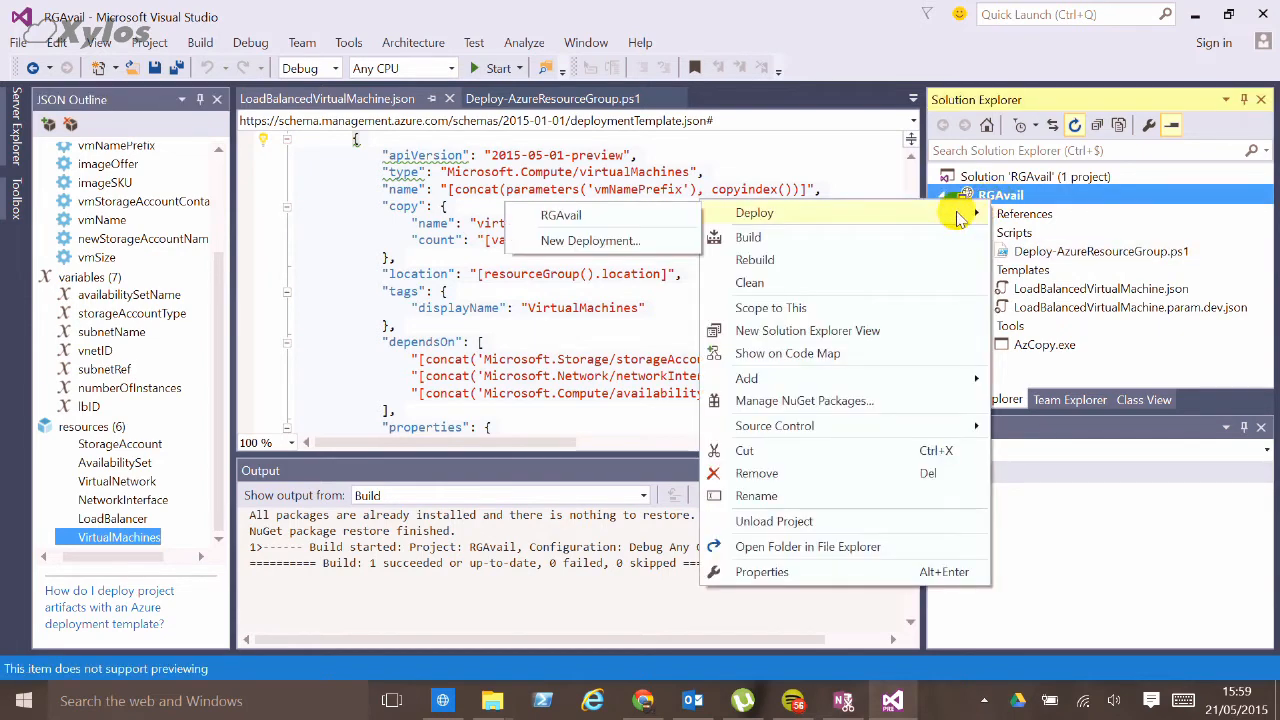
{"action": "mouse_move", "coordinate": [560, 215]}
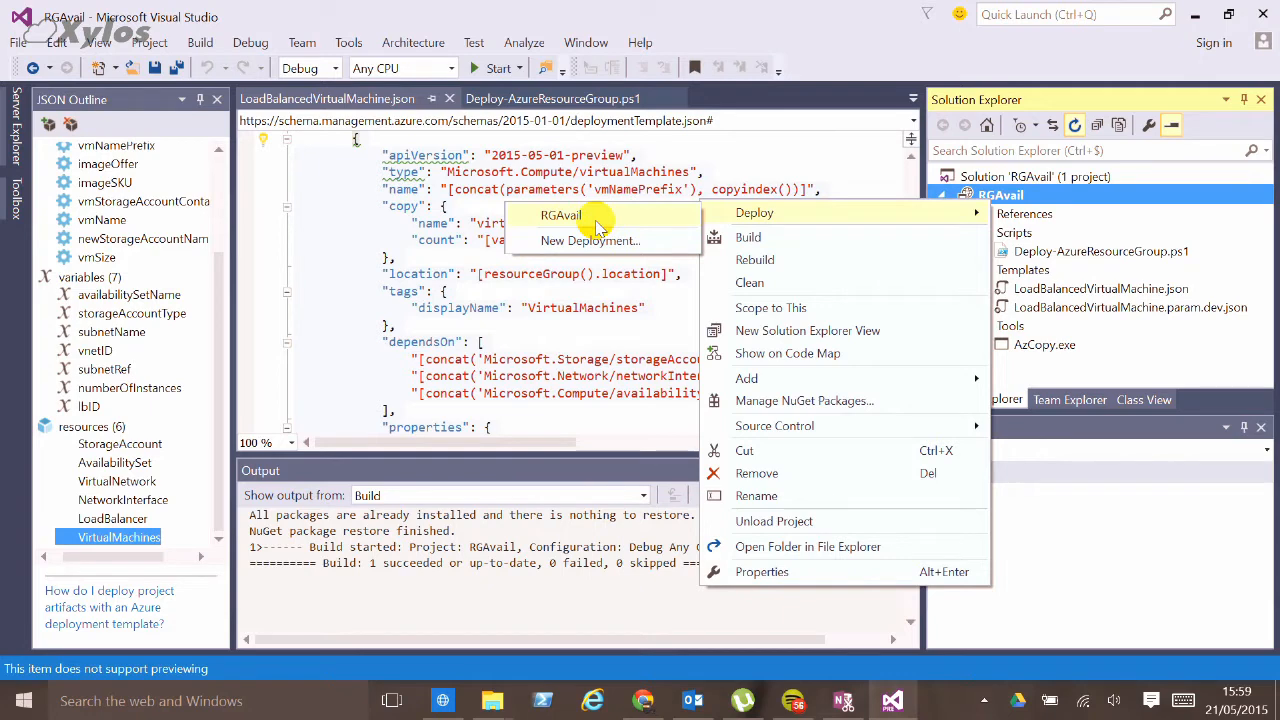
{"action": "left_click", "coordinate": [1100, 251]}
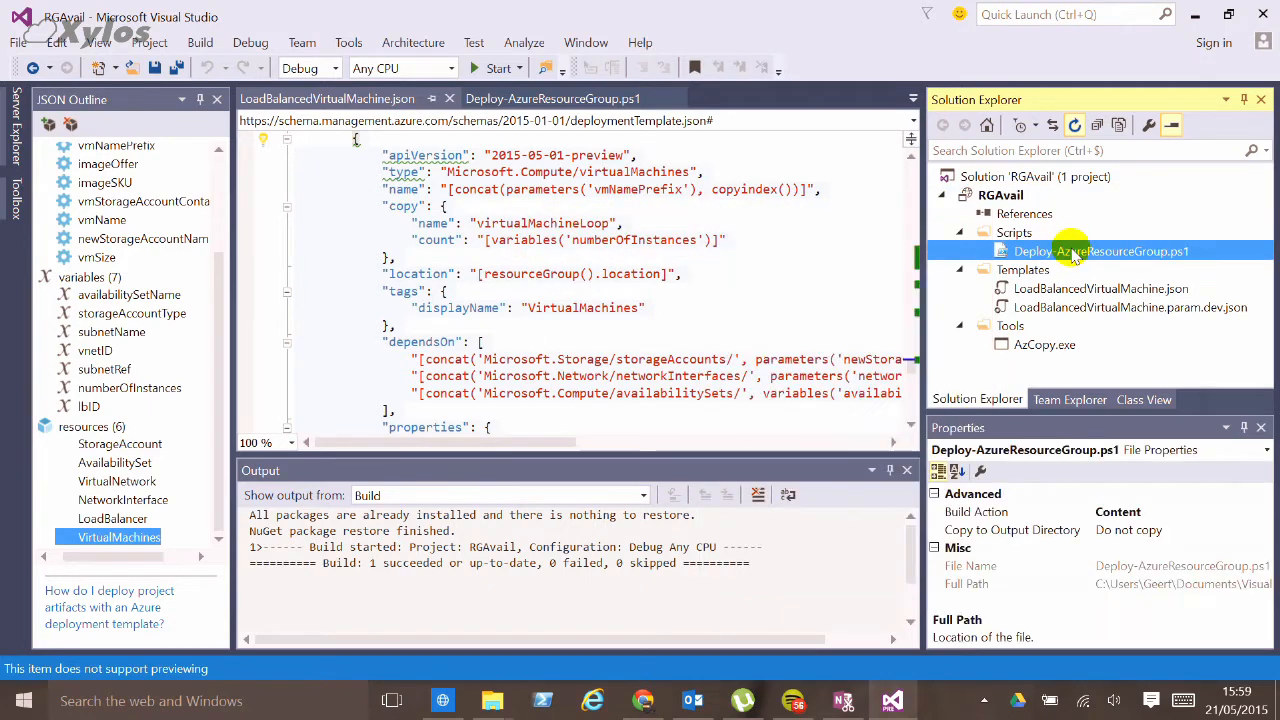
Step: Open Deploy-AzureResourceGroup.ps1 from Solution Explorer to view its New-AzureResourceGroup command
{"action": "double_click", "coordinate": [1100, 251]}
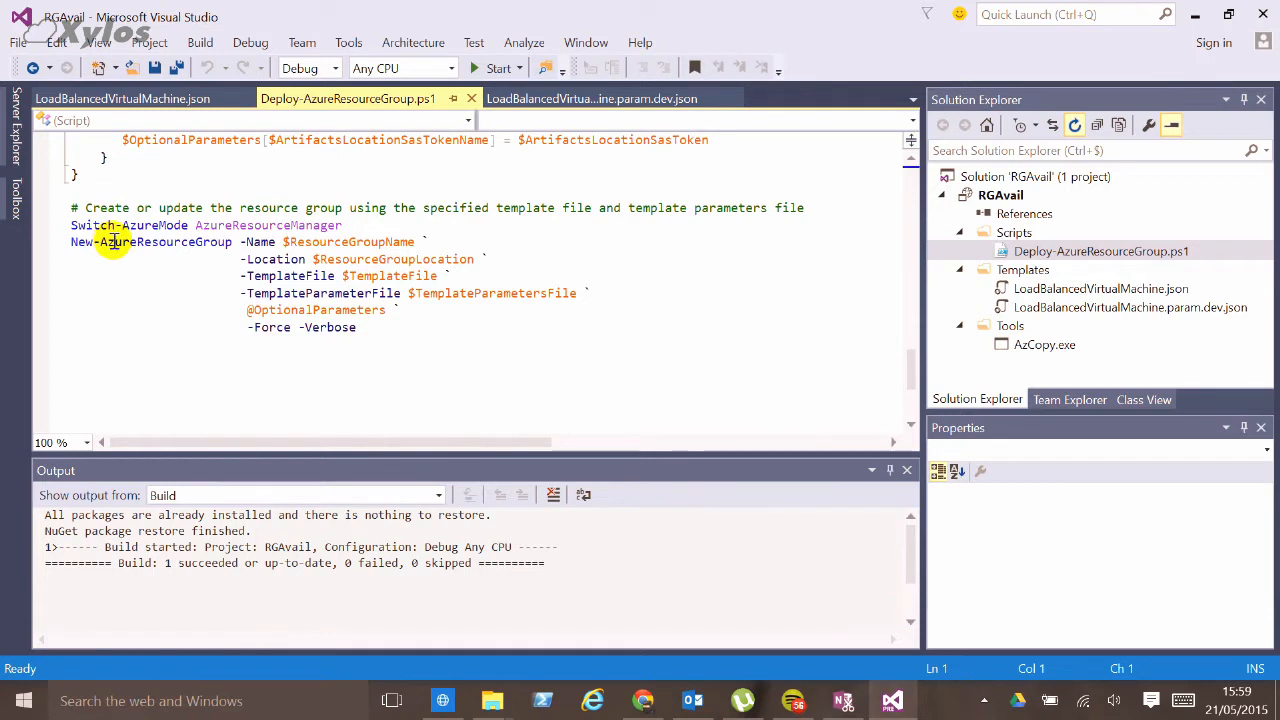
{"action": "mouse_move", "coordinate": [304, 280]}
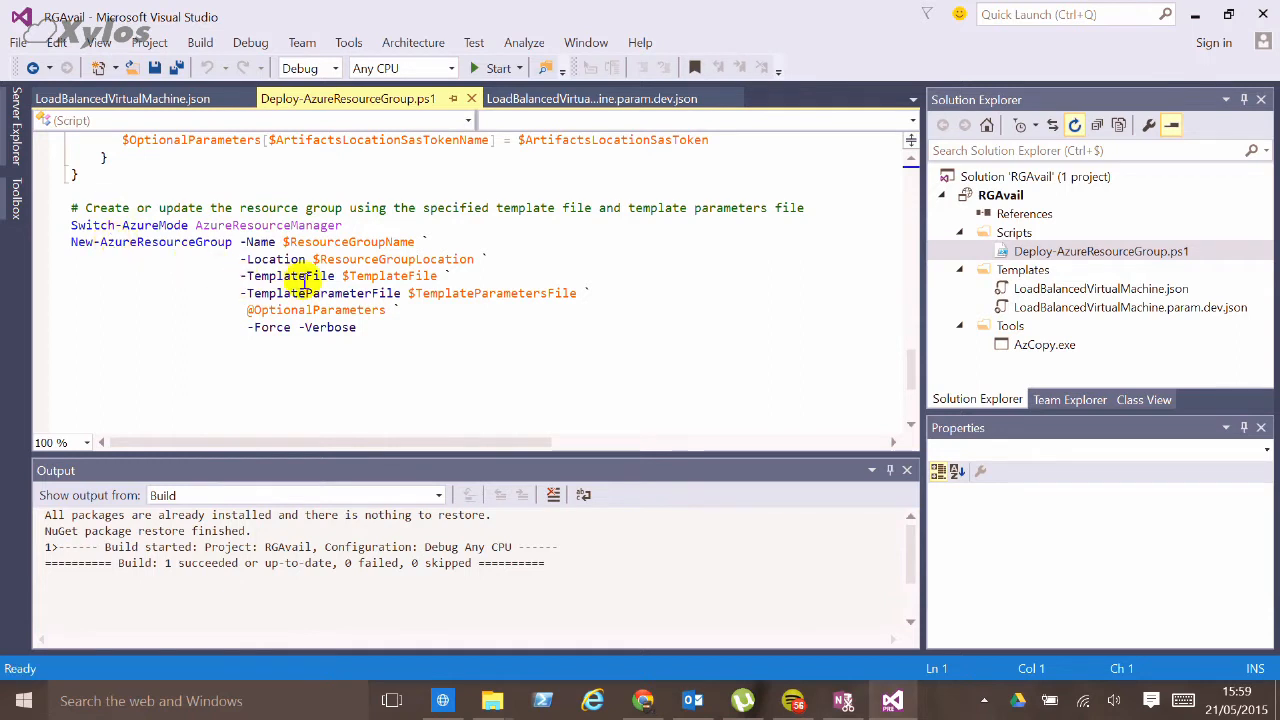
{"action": "mouse_move", "coordinate": [410, 292]}
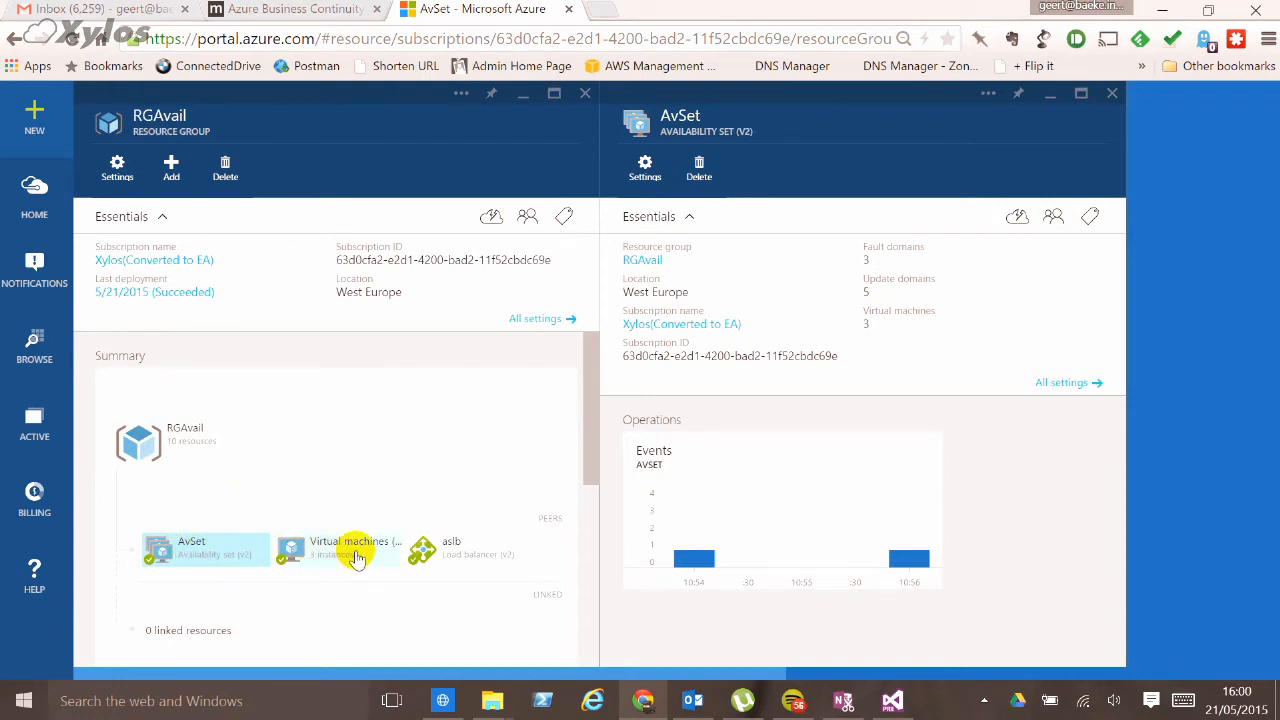
{"action": "mouse_move", "coordinate": [478, 555]}
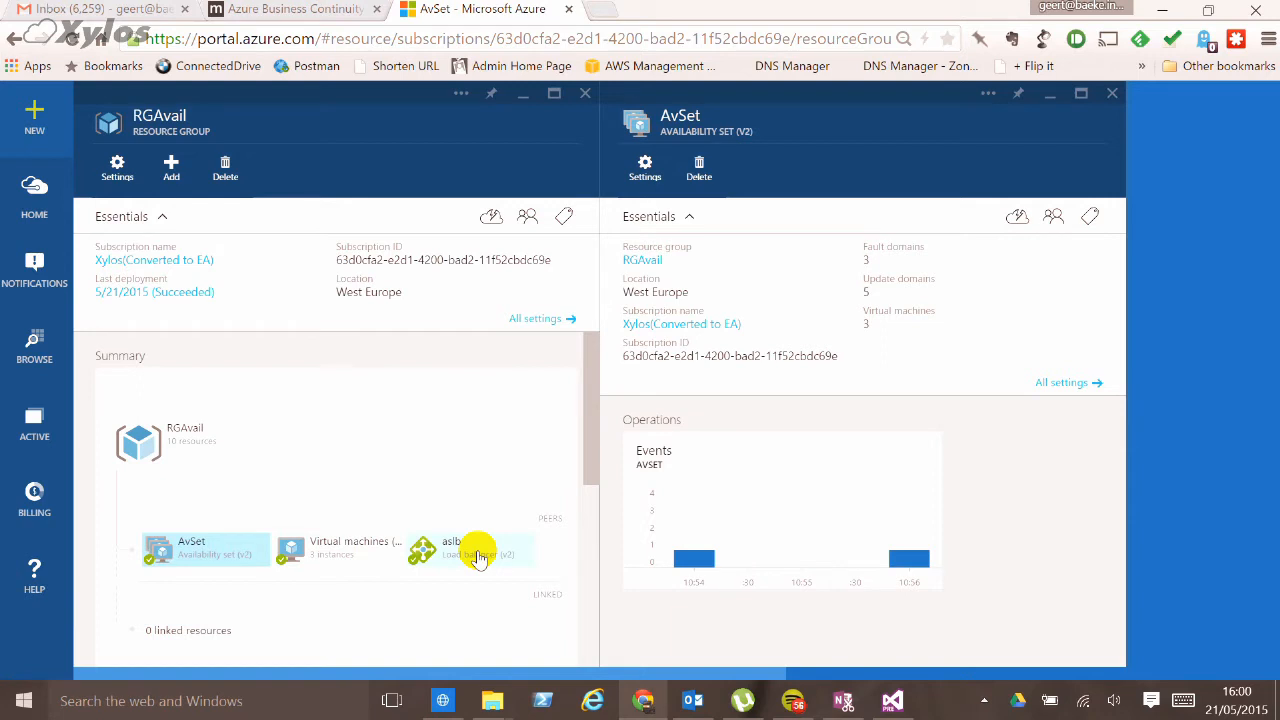
{"action": "mouse_move", "coordinate": [185, 553]}
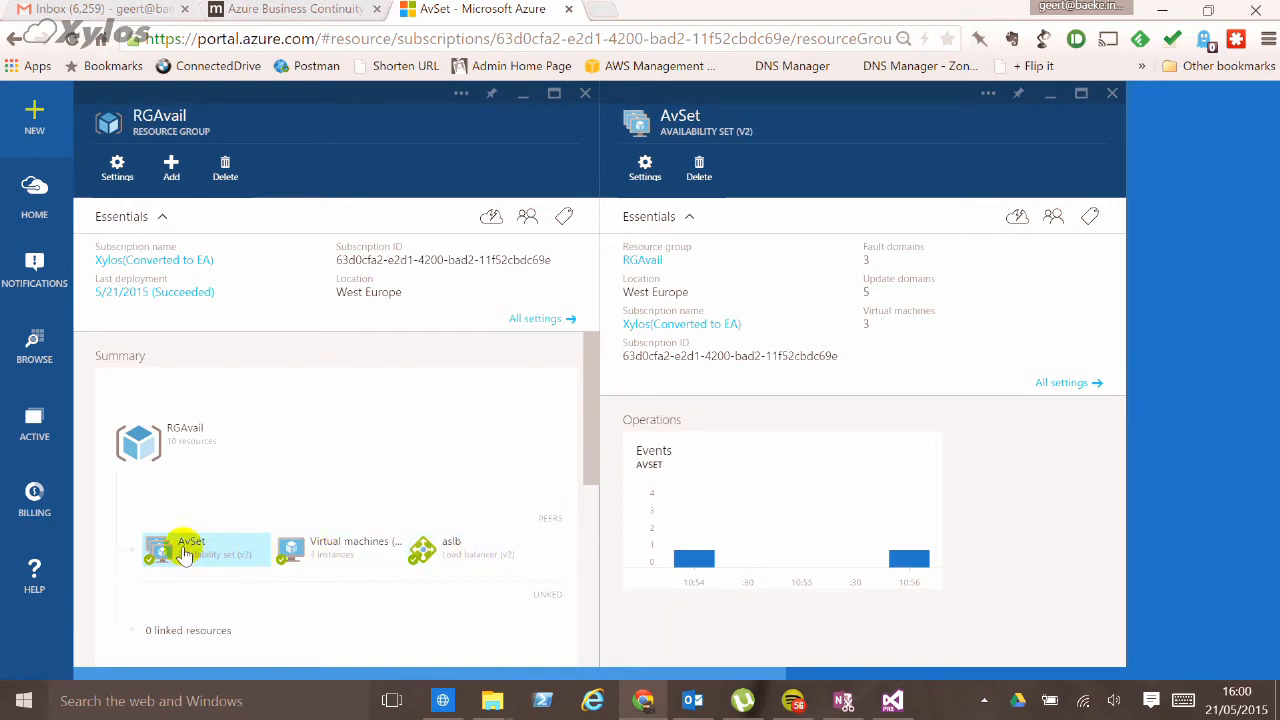